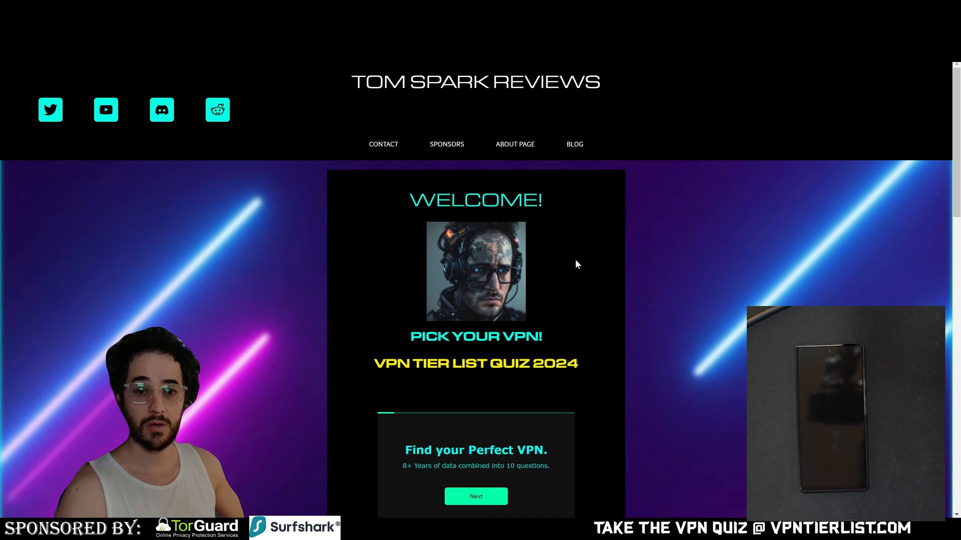
# Step: Scroll past the welcome quiz, check the 'here' link's options, and reach the A–D tier rankings
pyautogui.scroll(-3)
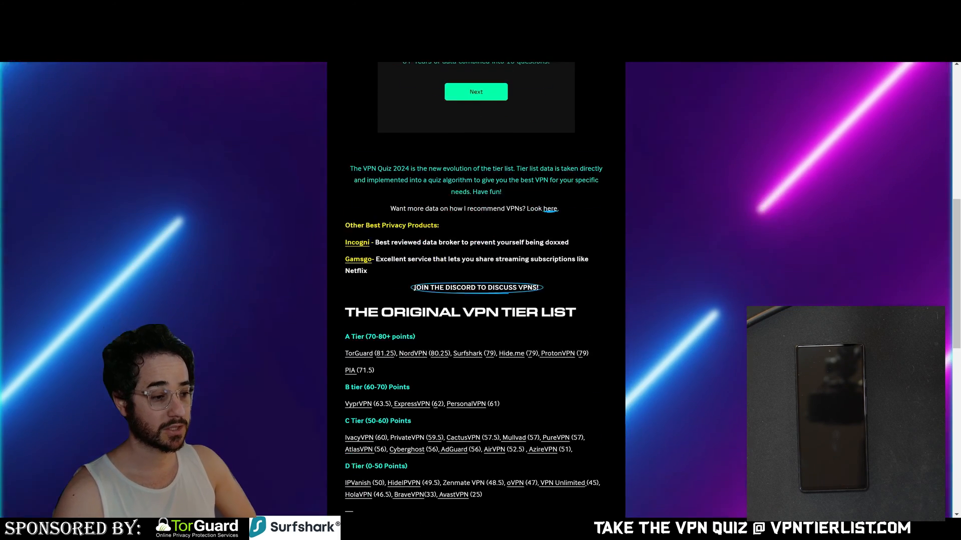
pyautogui.rightClick(549, 208)
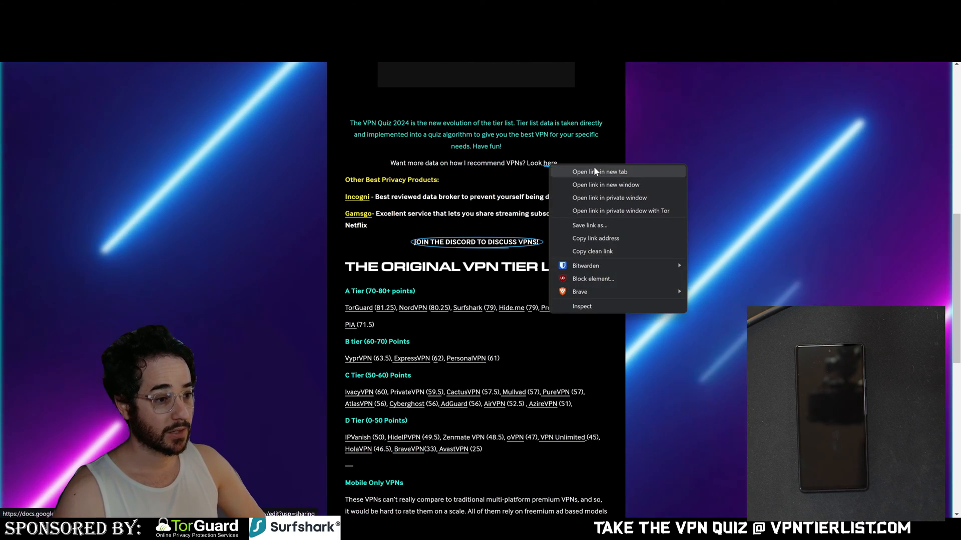
pyautogui.click(600, 171)
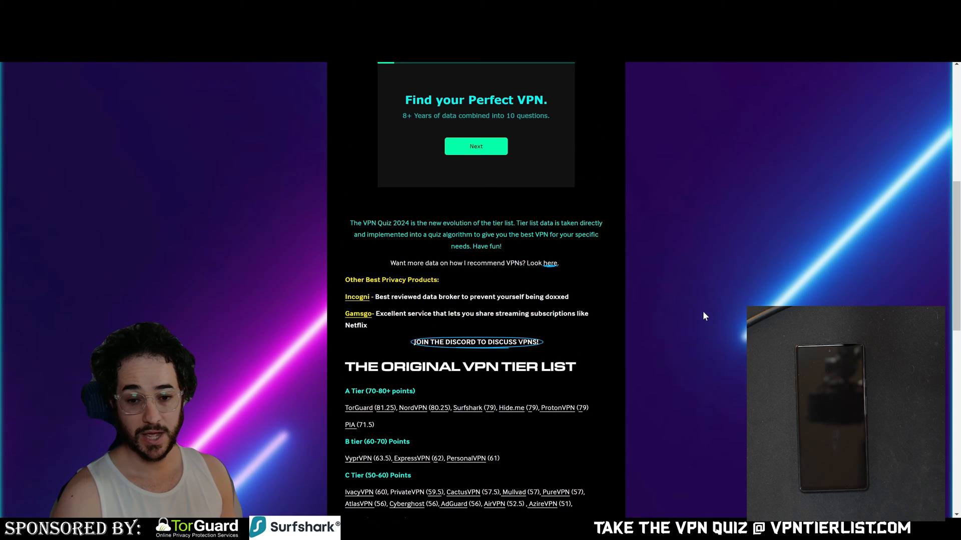
pyautogui.scroll(-3)
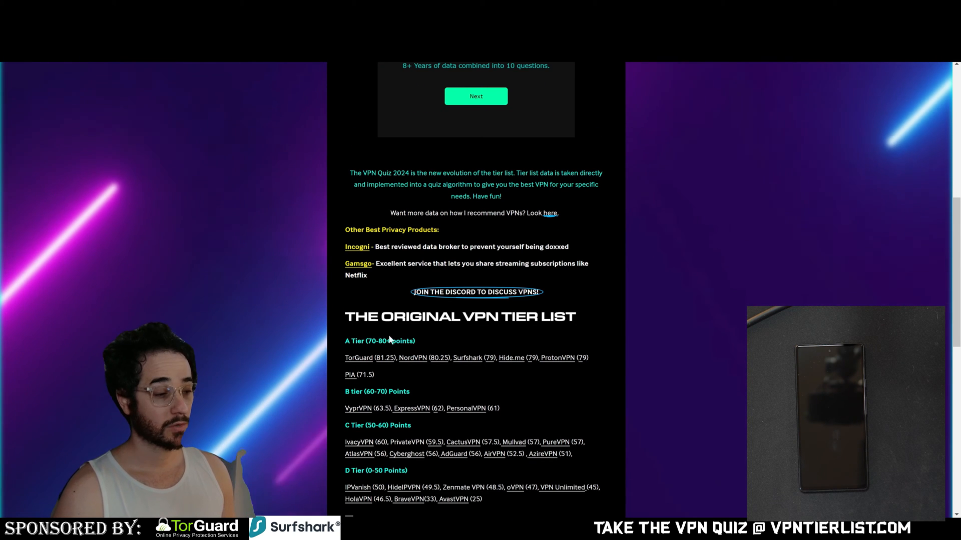
pyautogui.moveTo(668, 364)
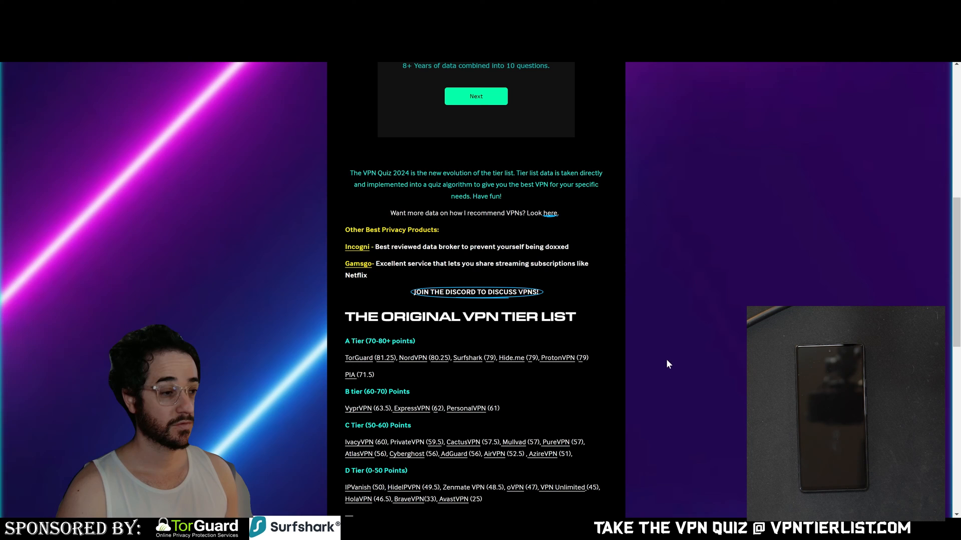